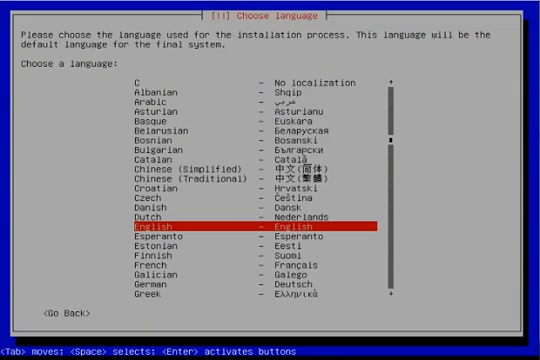
mouse_move(185, 178)
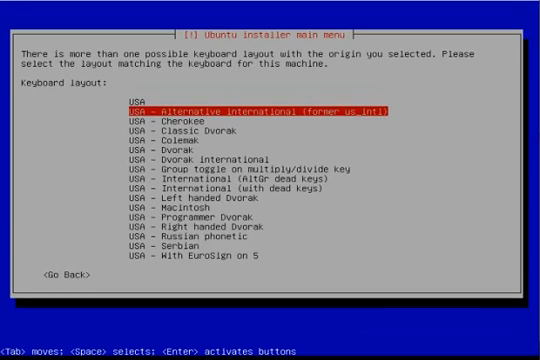
Step: Choose the plain USA keyboard layout
key(Up)
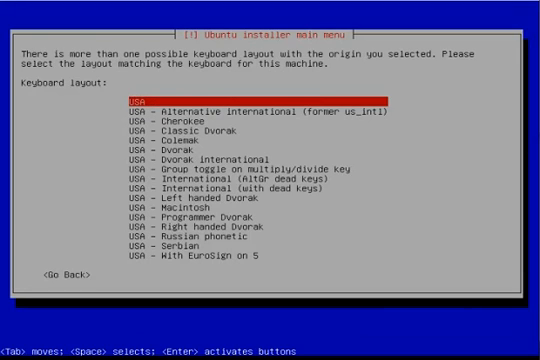
key(Return)
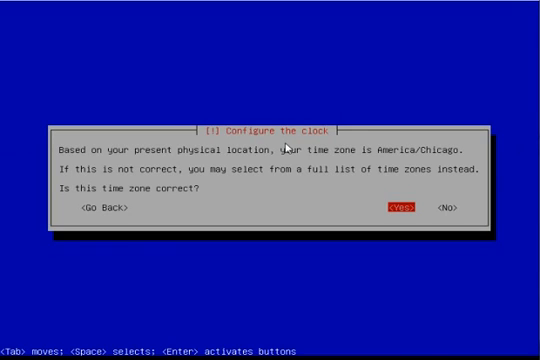
Step: Accept America/Chicago as the clock's time zone
click(401, 211)
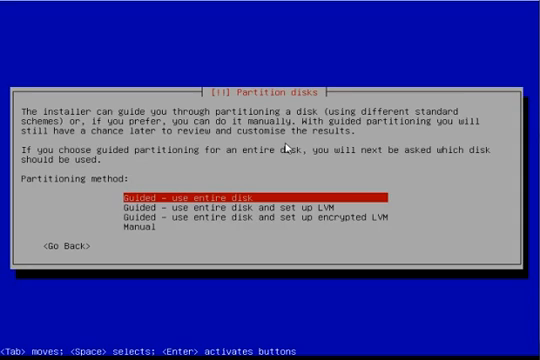
Step: Select 'Guided - use entire disk and set up LVM' partitioning
key(Down)
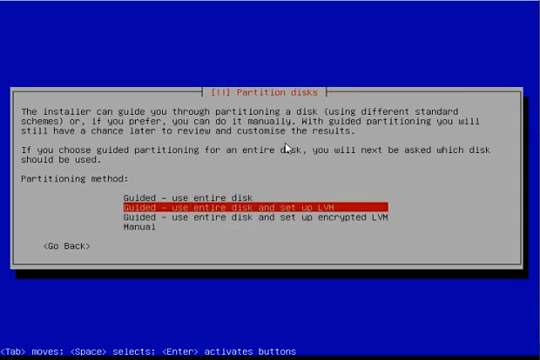
key(Return)
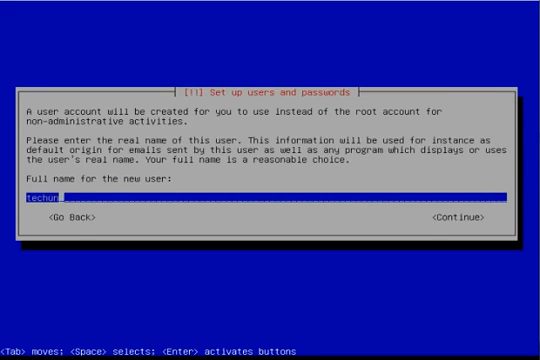
Step: Confirm 'techun' as the new user's full name
key(Enter)
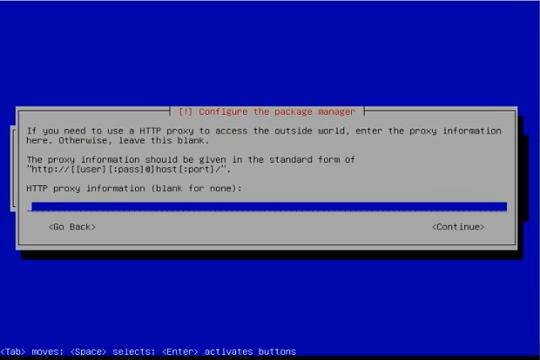
Step: Continue past the HTTP proxy screen with the field left blank
key(Tab)
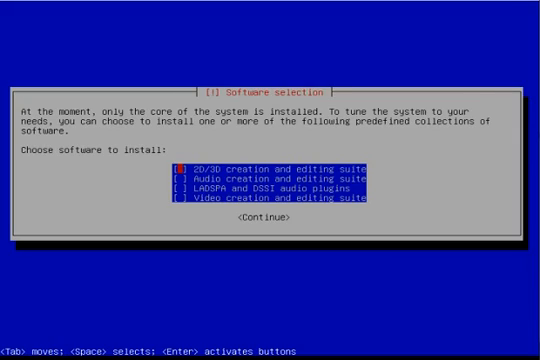
Step: Mark the 2D/3D, Audio, Video and remaining suites, and choose Yes for jackd realtime priority
key(space)
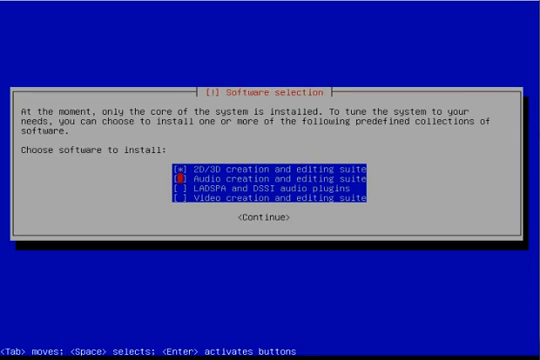
key(Down)
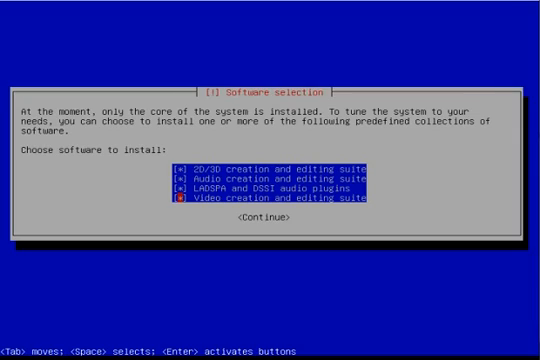
key(Tab)
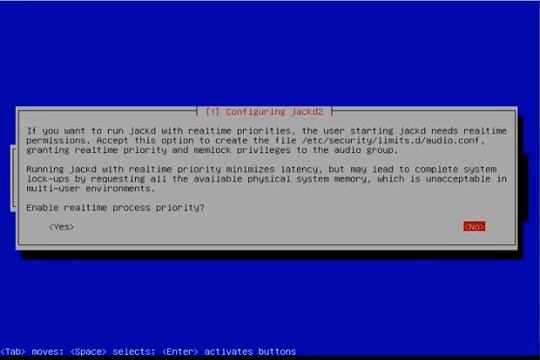
key(Tab)
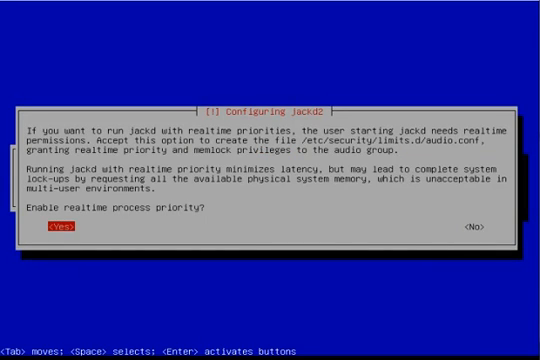